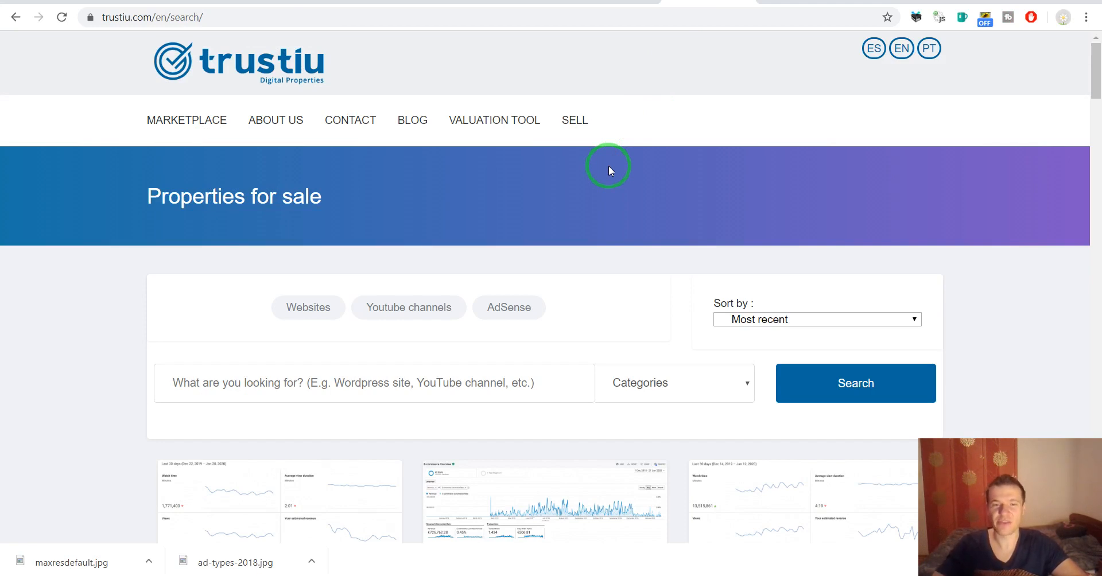
- Scroll through trustiu.com's listings of YouTube channels and websites for sale
scroll("down", 3)
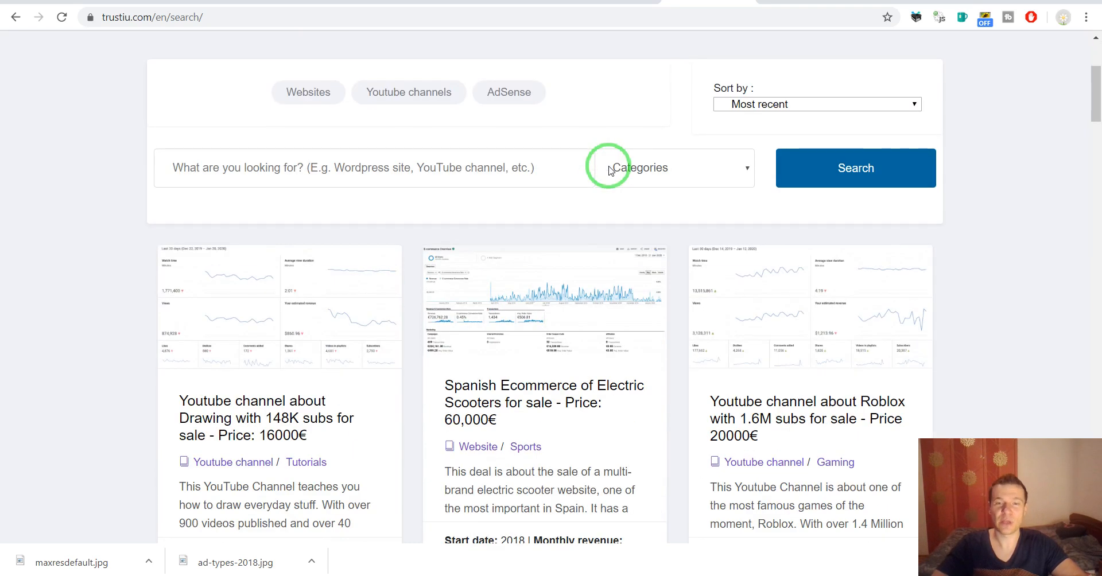
scroll("down", 3)
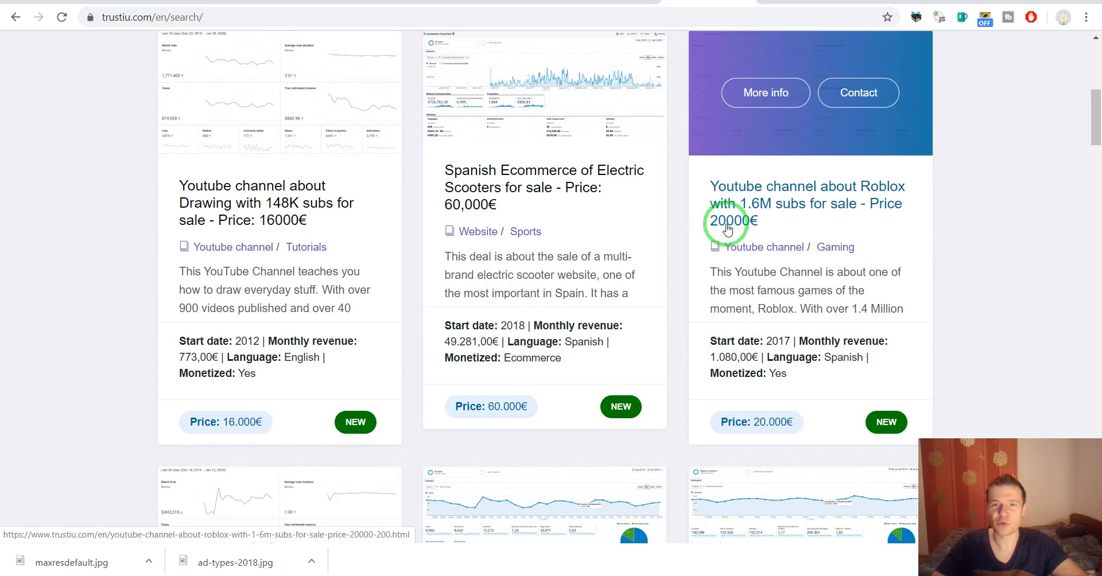
mouse_move(553, 221)
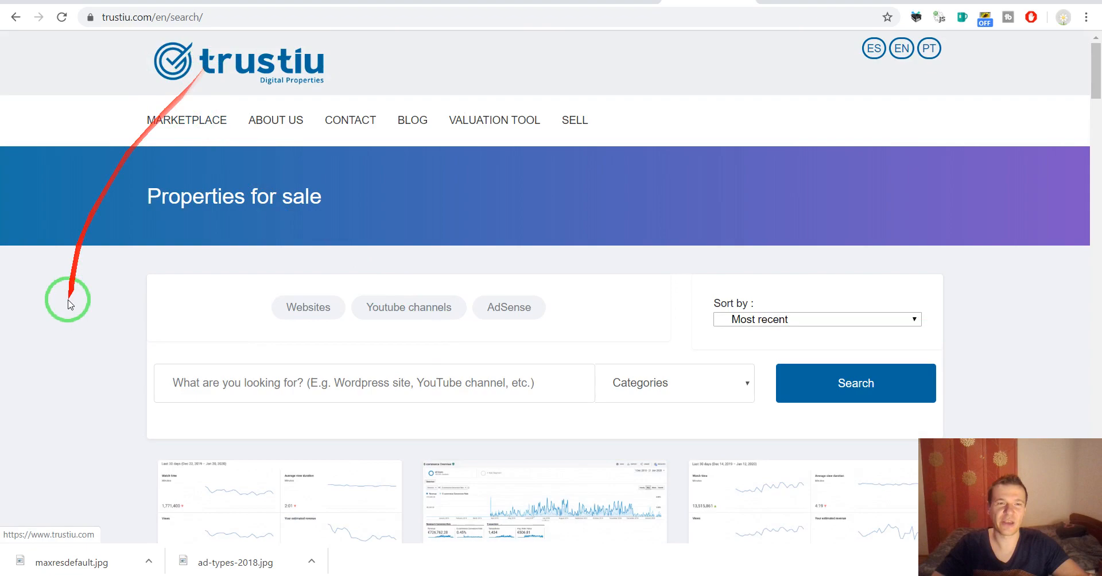
scroll("down", 3)
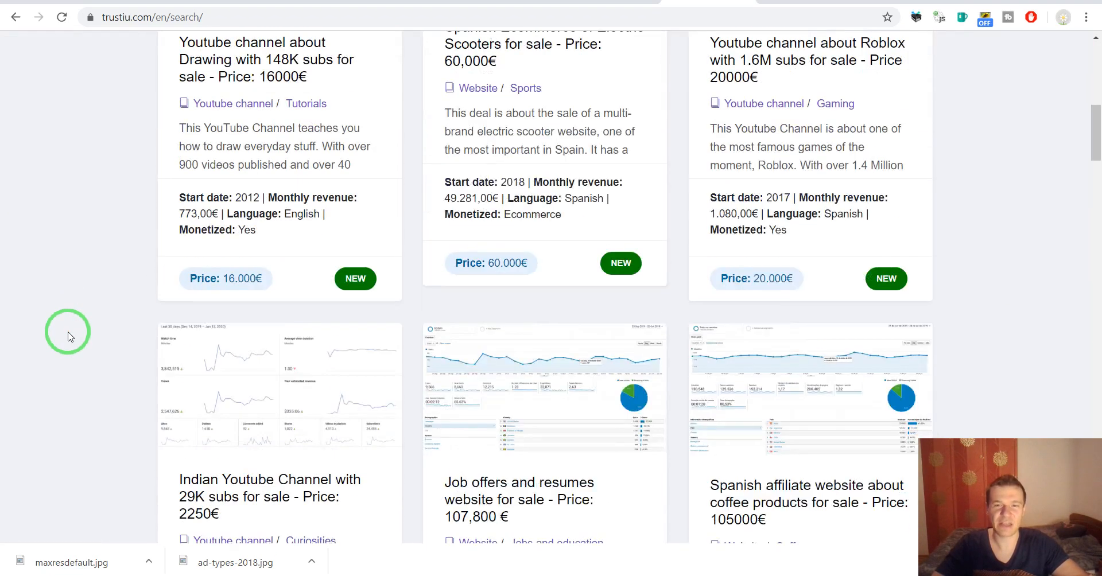
scroll("down", 3)
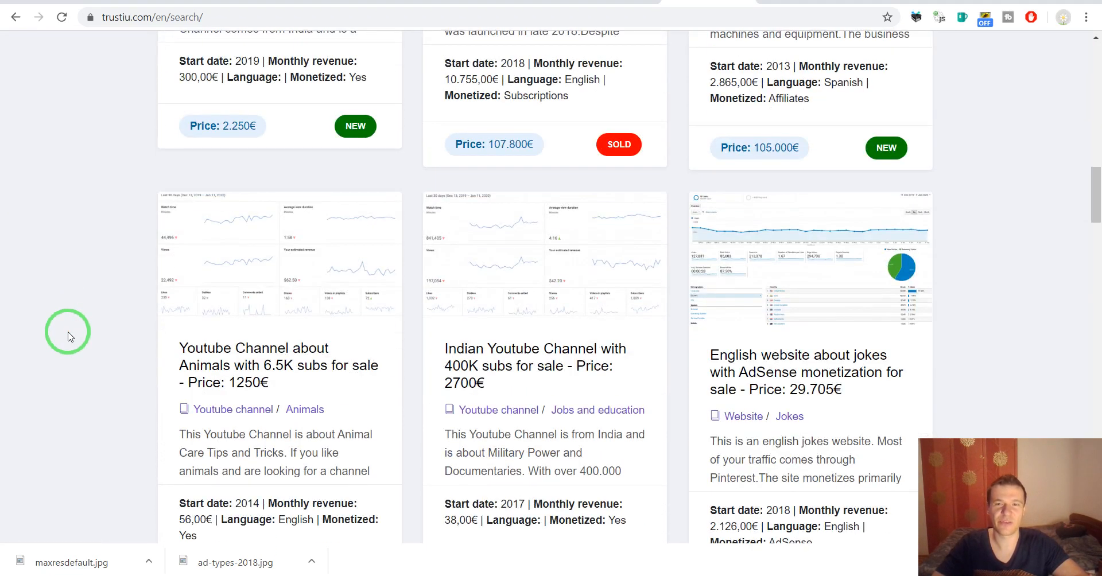
scroll("down", 3)
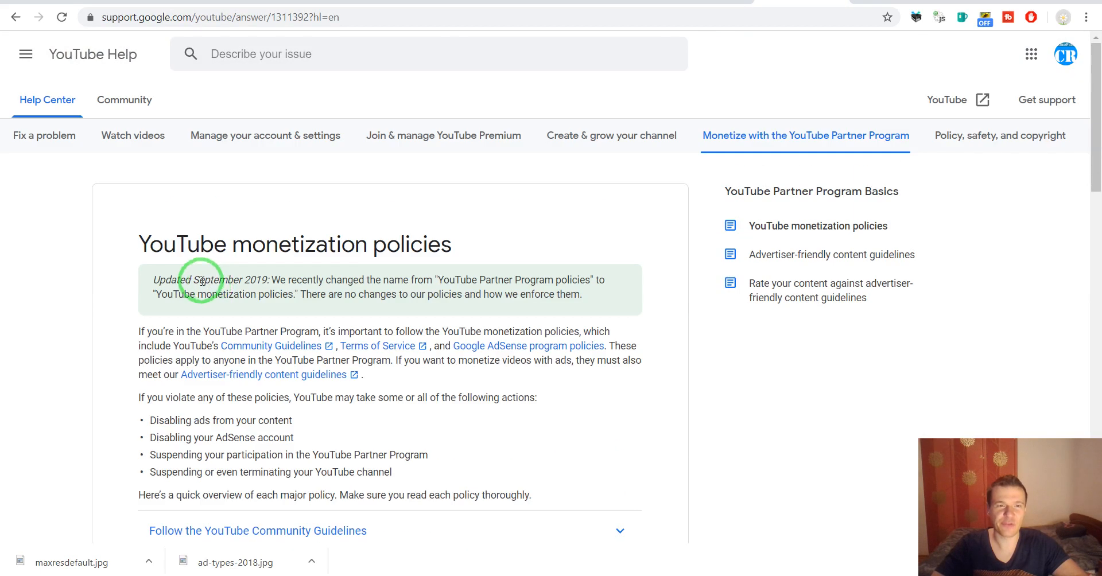
scroll("down", 3)
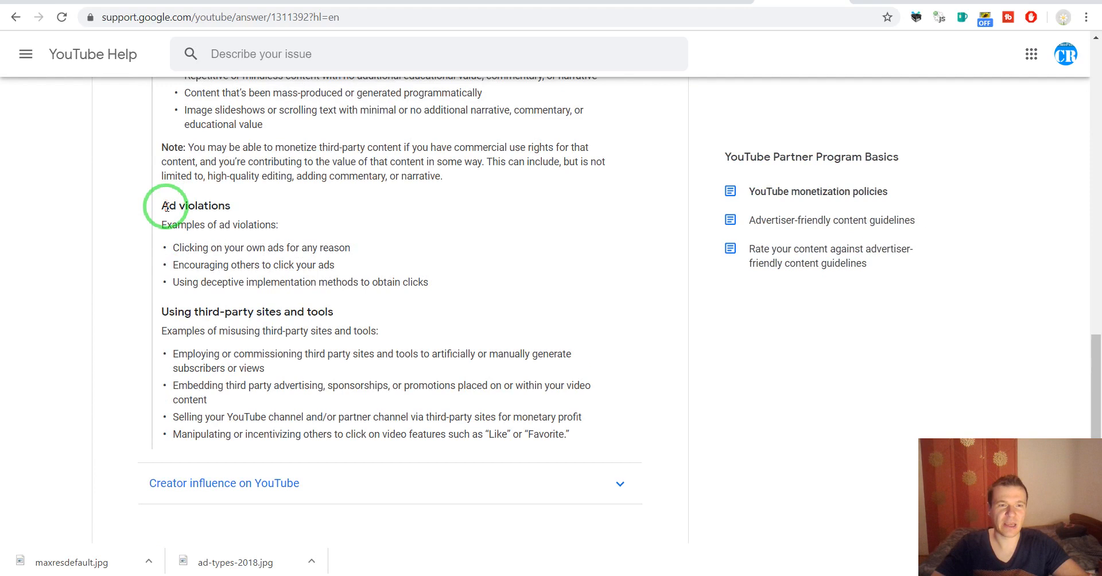
- Highlight Ad violations, 'Using third-party sites and tools', and the 'Selling your YouTube channel' line
double_click(195, 206)
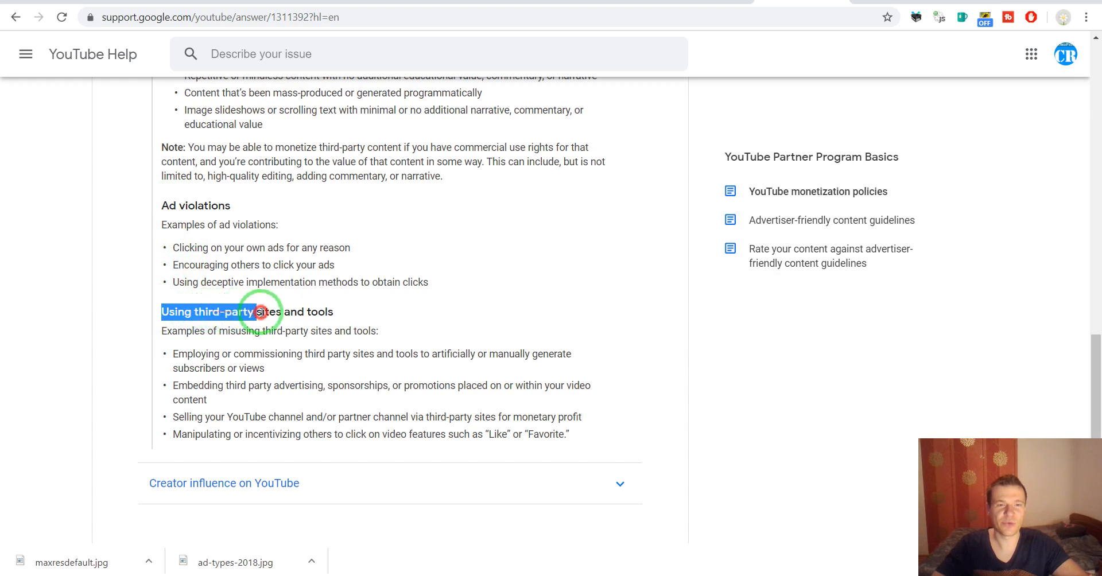
left_click_drag(260, 312, 336, 312)
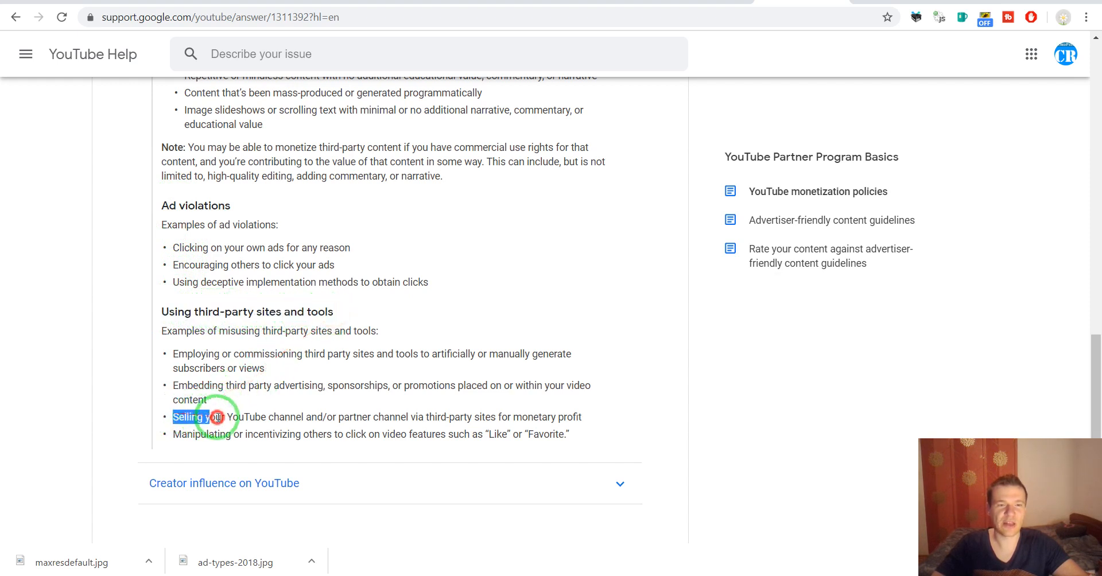
left_click_drag(218, 416, 376, 413)
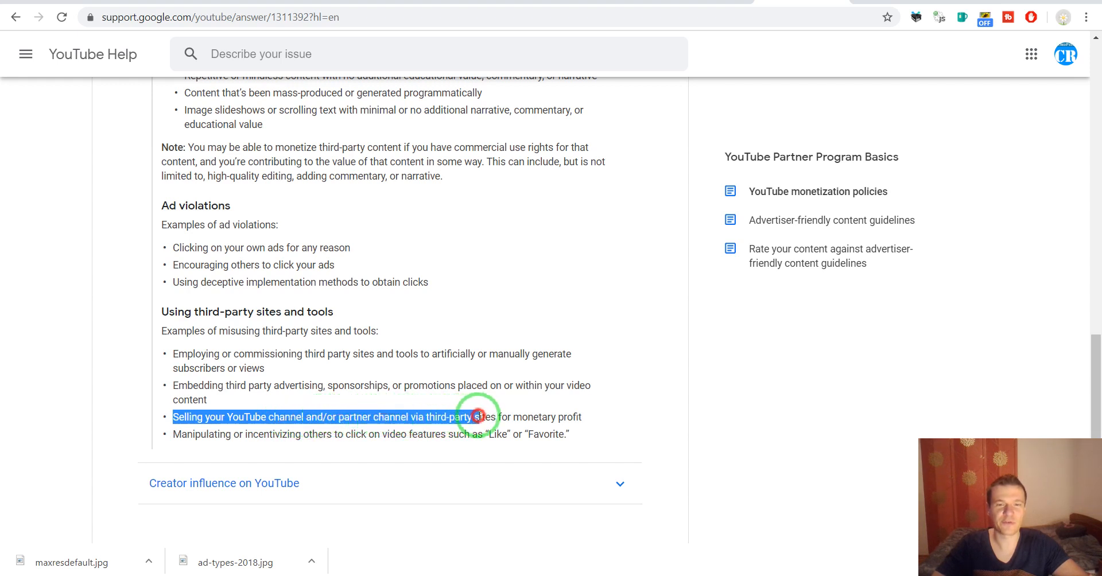
left_click_drag(474, 417, 576, 417)
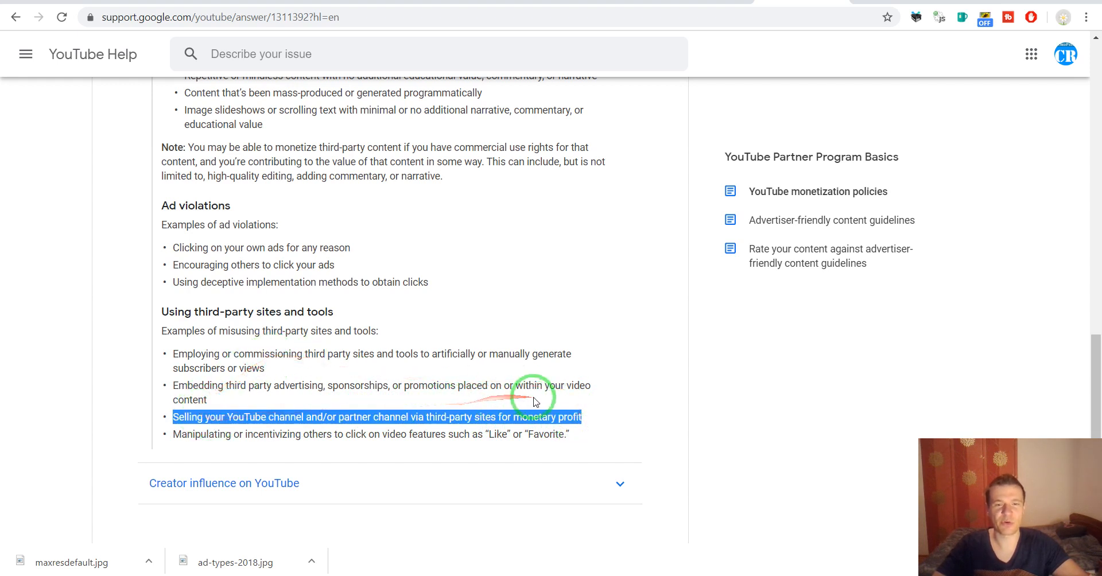
mouse_move(306, 404)
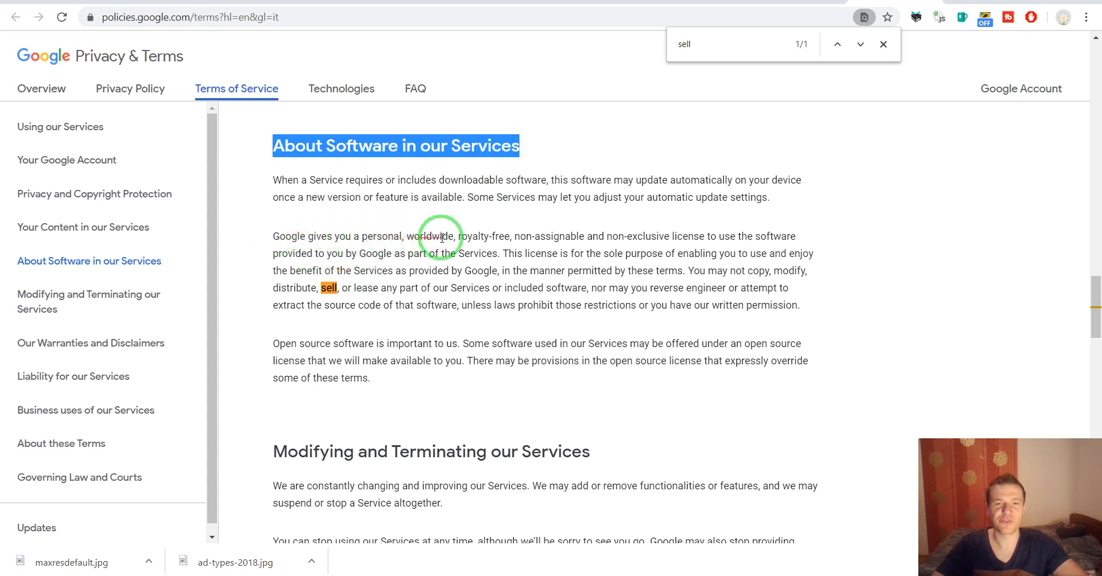
mouse_move(519, 237)
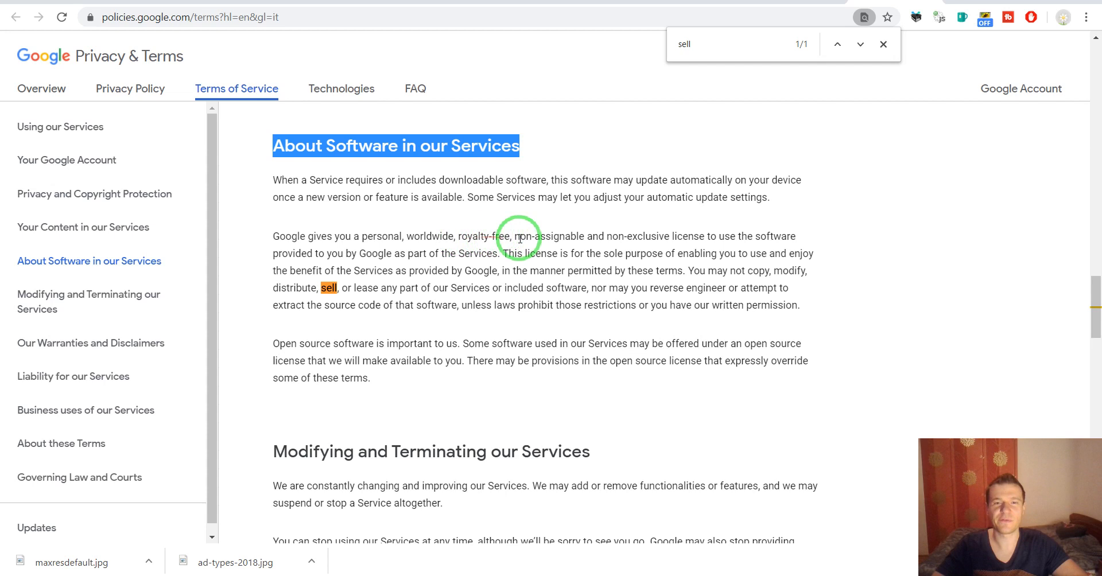
mouse_move(601, 236)
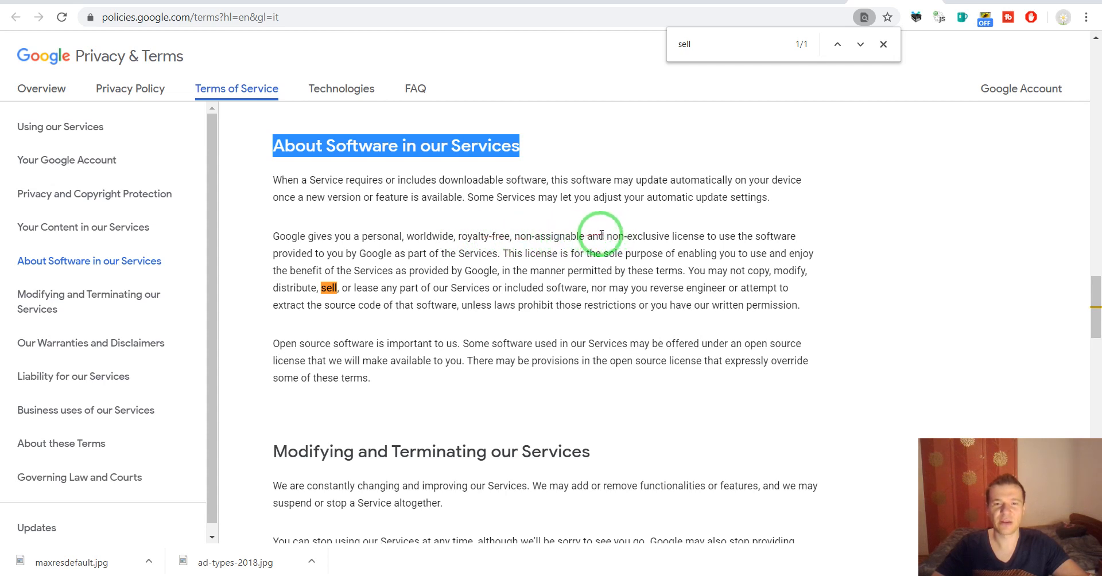
mouse_move(743, 235)
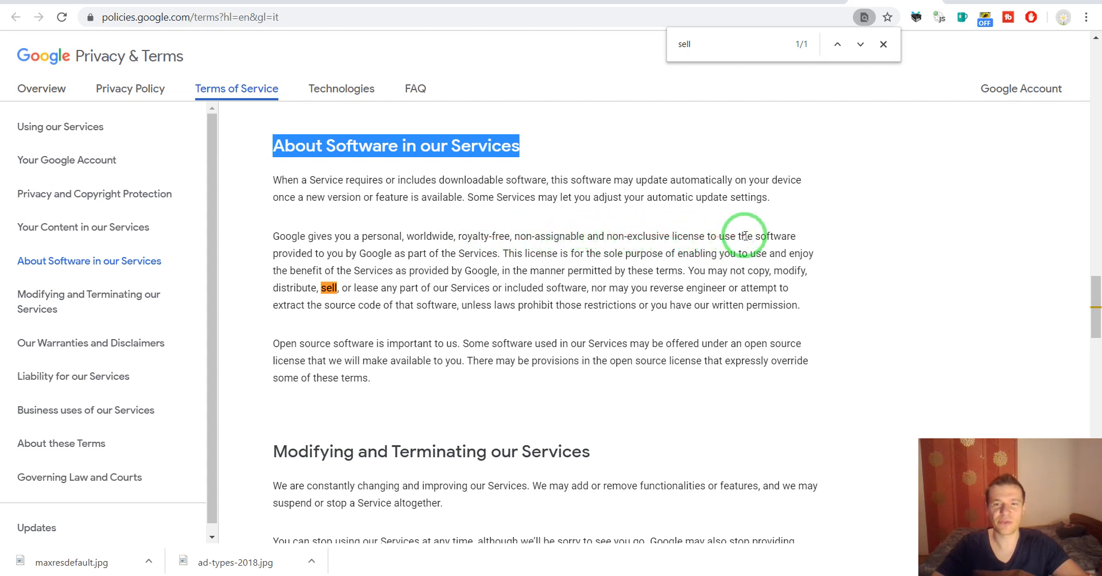
mouse_move(354, 246)
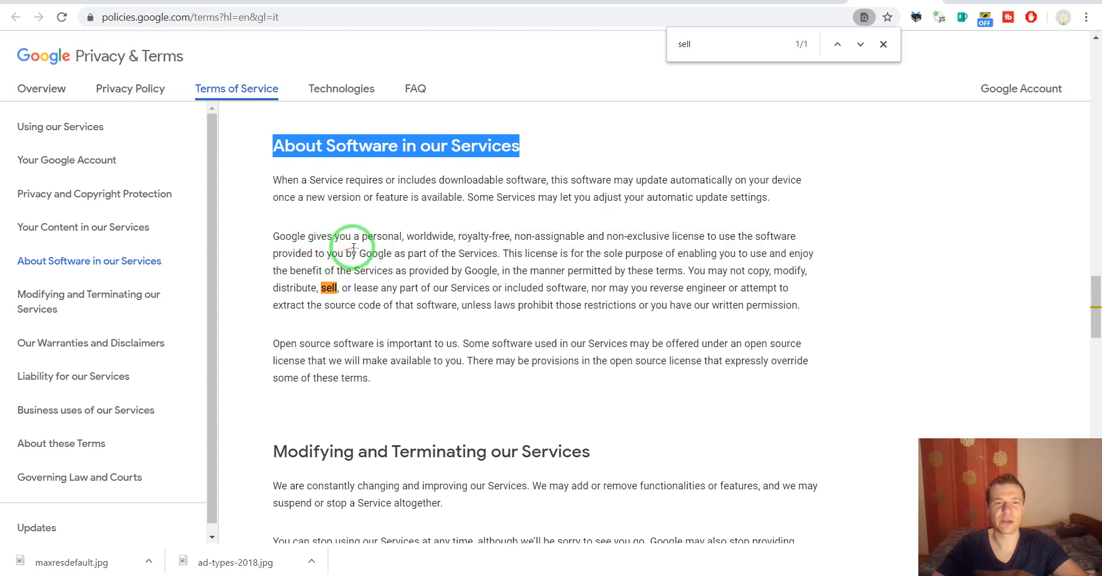
mouse_move(269, 288)
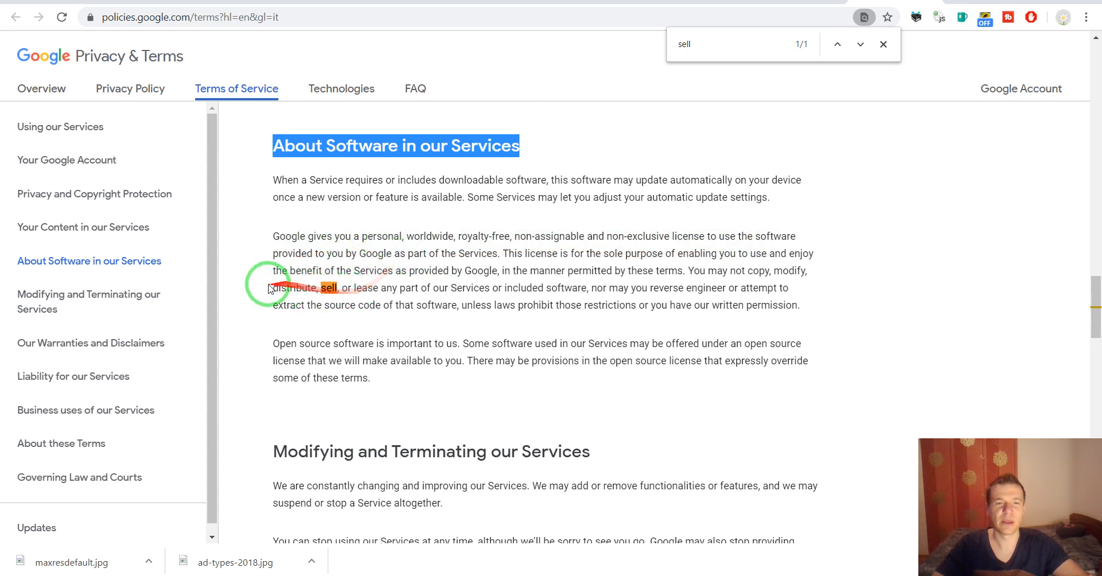
mouse_move(735, 270)
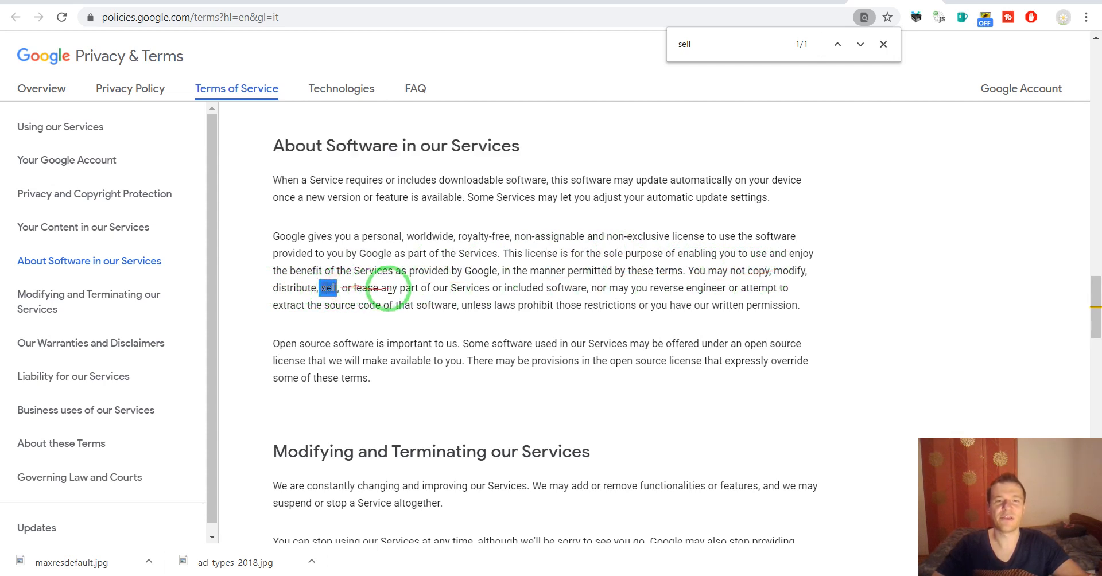
mouse_move(450, 288)
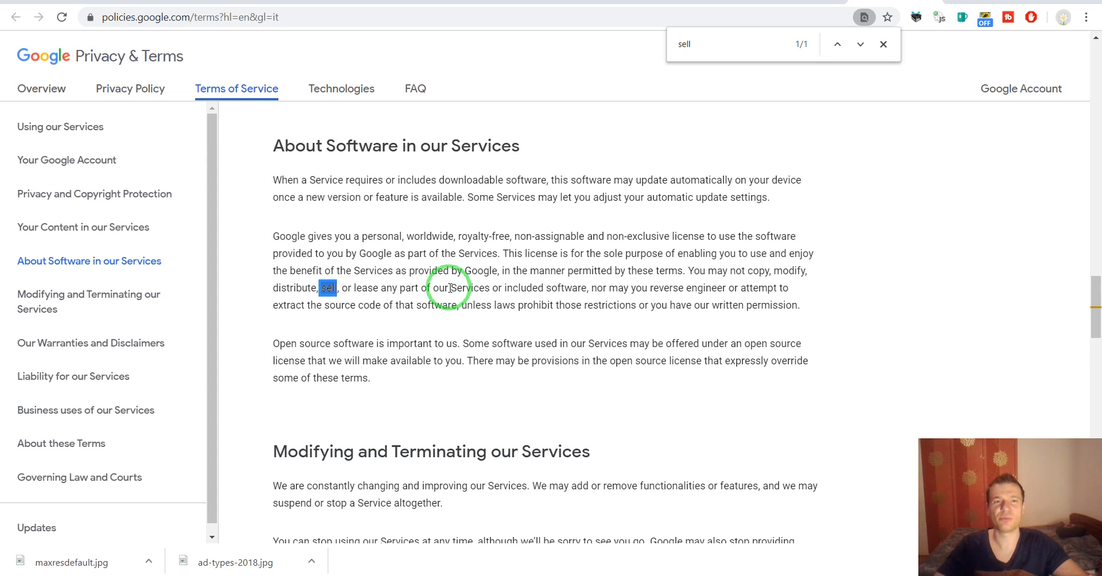
mouse_move(692, 221)
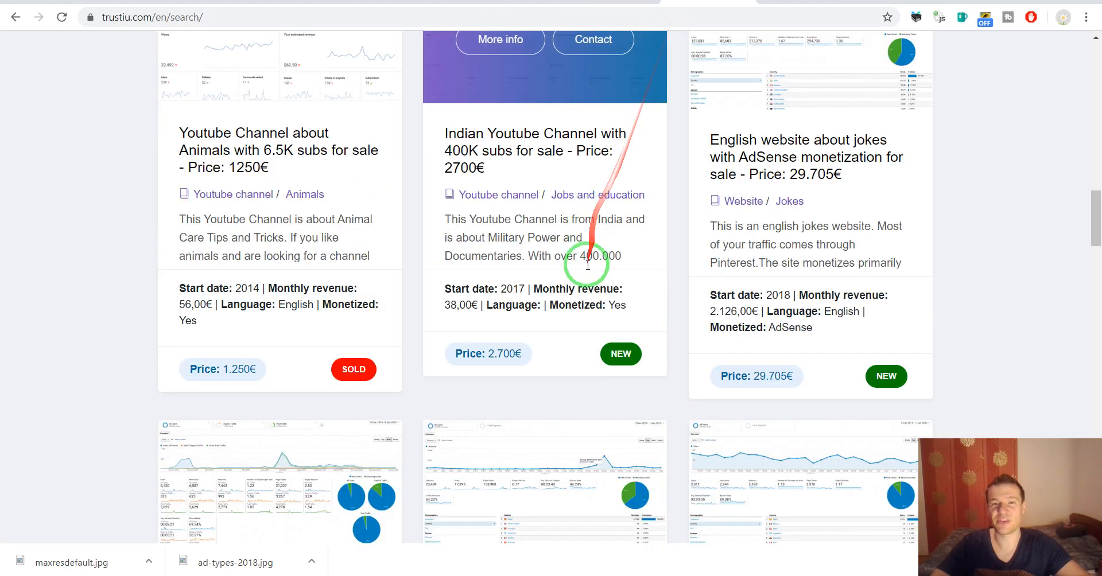
mouse_move(420, 204)
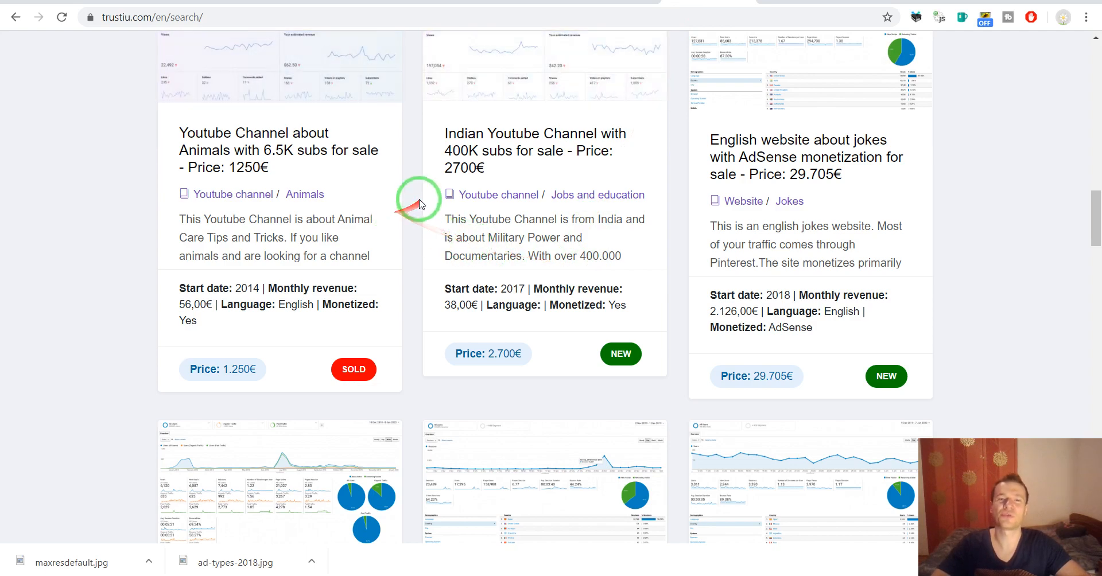
scroll("down", 3)
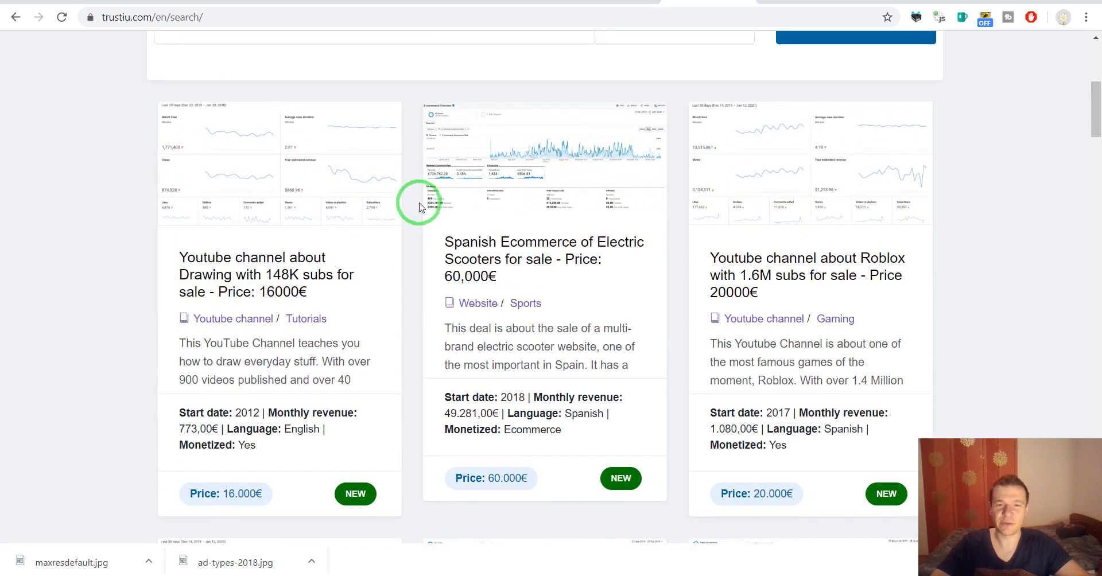
mouse_move(414, 422)
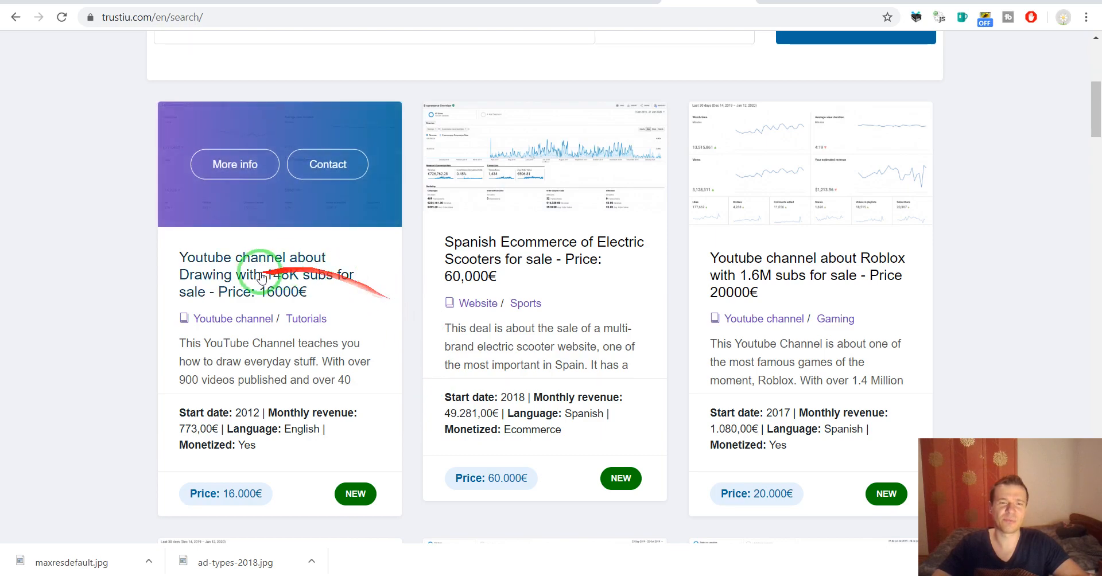
scroll("down", 3)
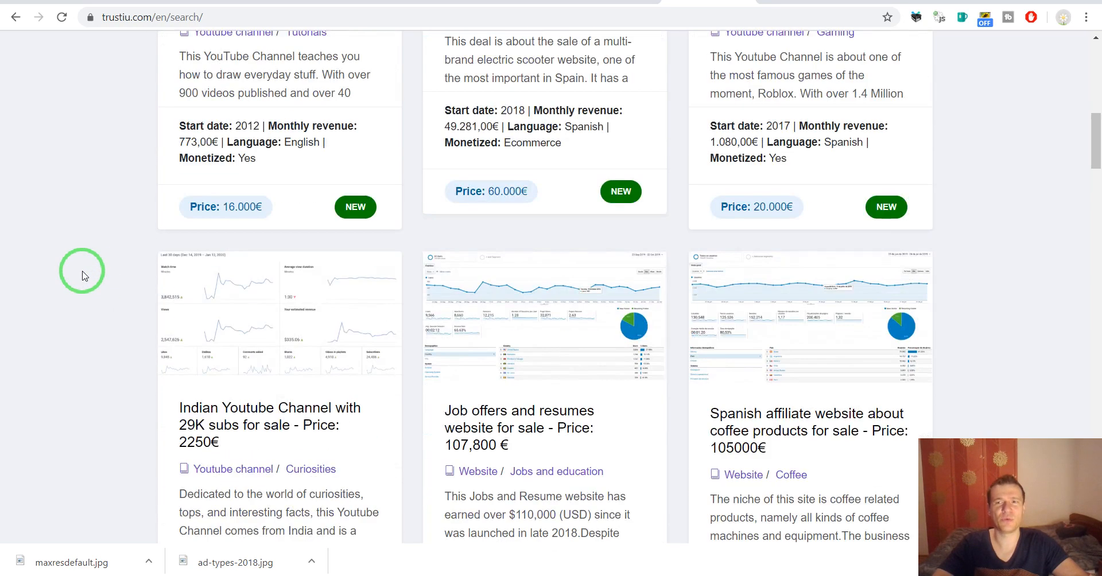
scroll("down", 3)
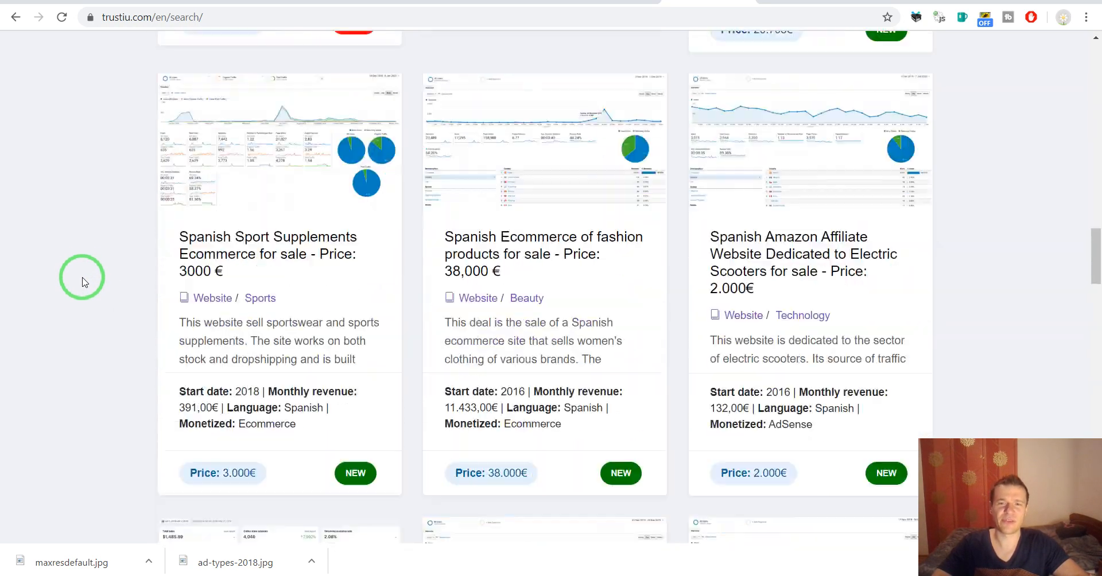
scroll("down", 3)
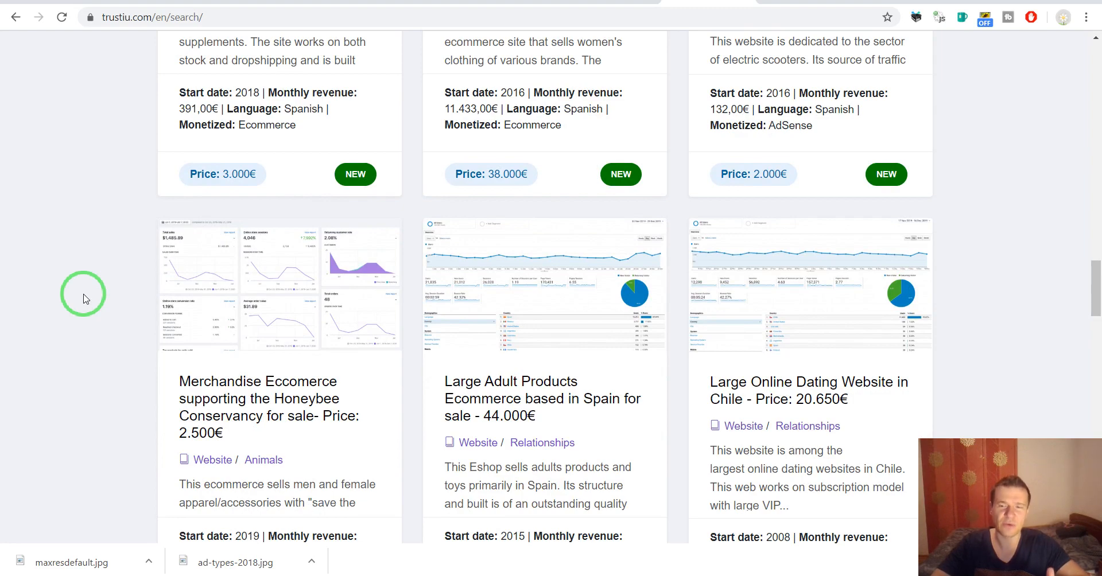
scroll("down", 3)
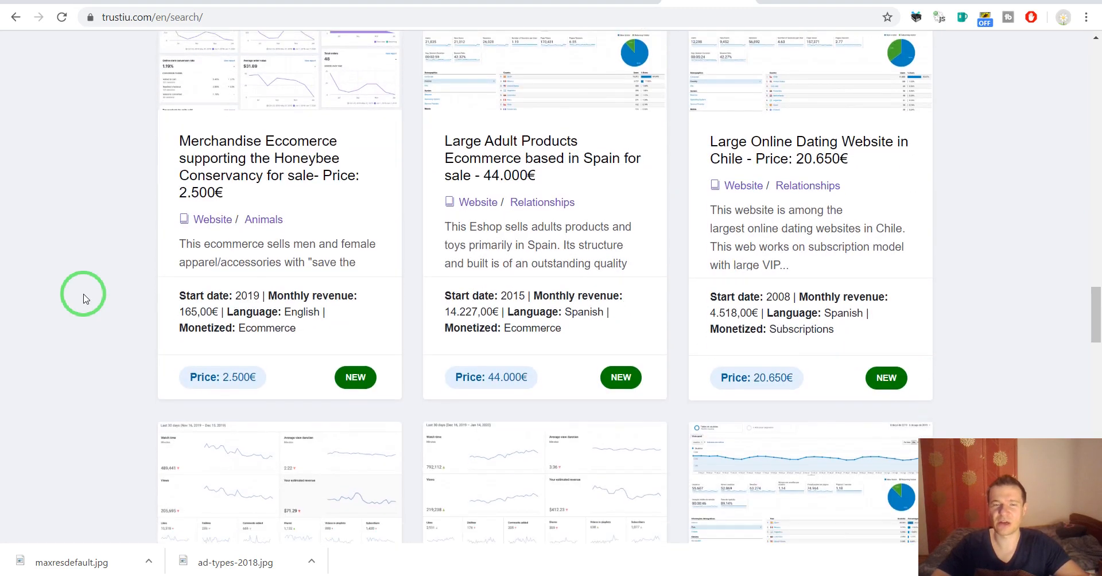
scroll("down", 3)
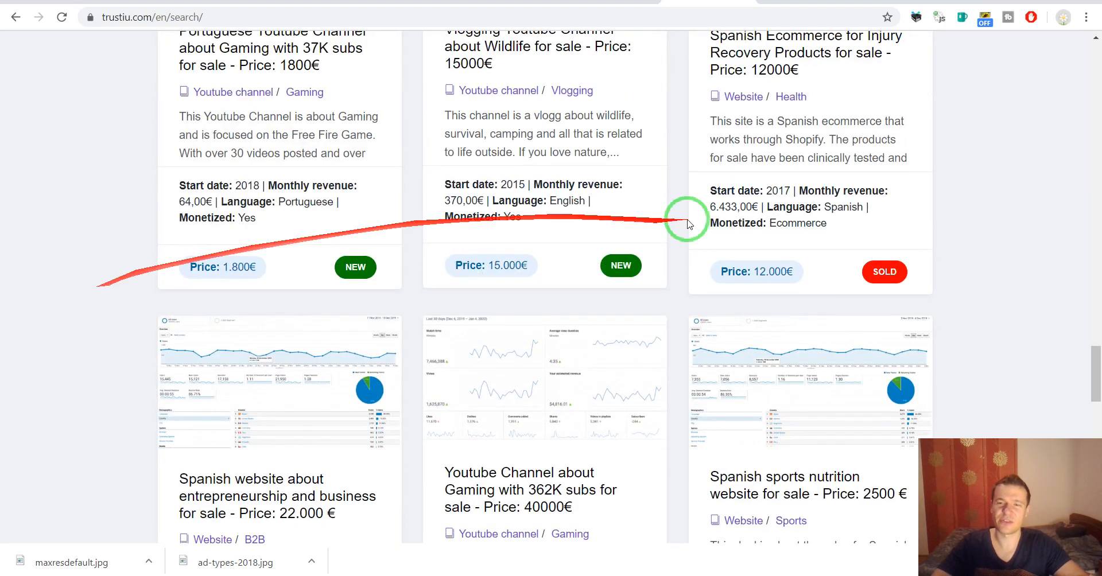